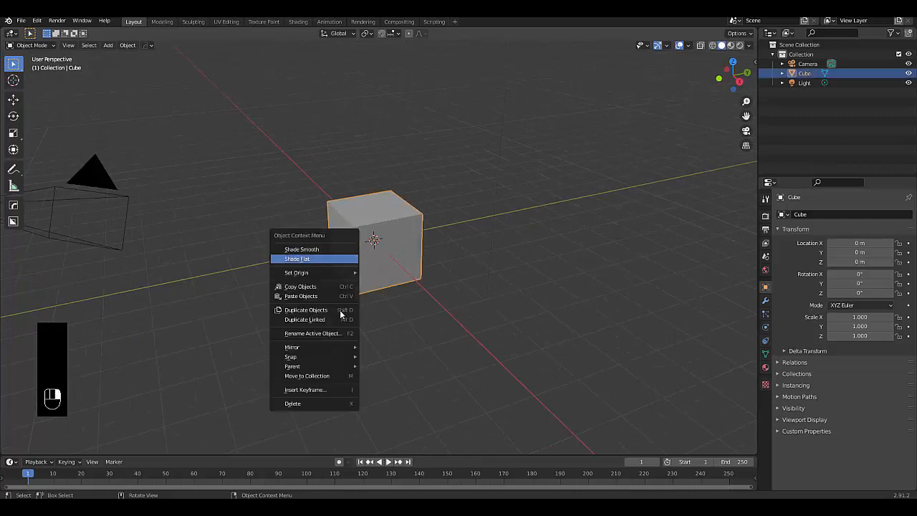
Step: Merge all of the default cube's vertices into one central point and return to object mode
{"action": "key", "text": "Tab"}
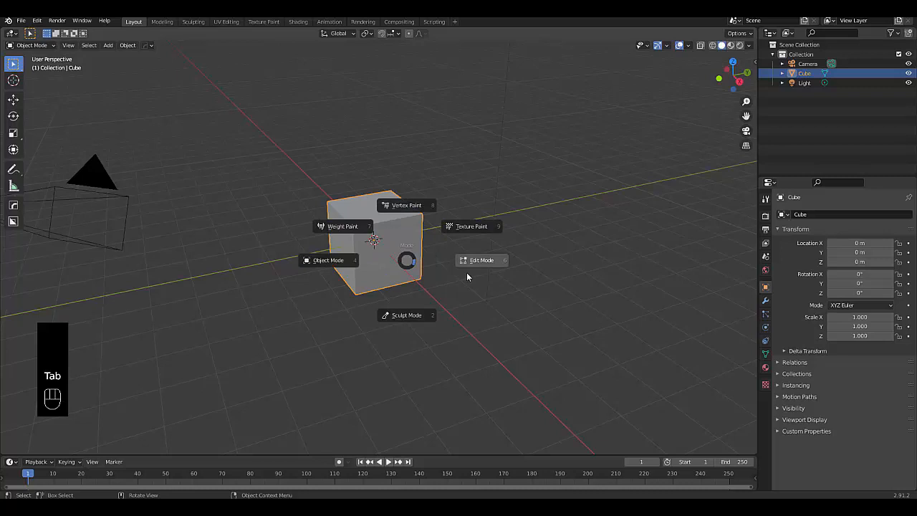
{"action": "left_click", "coordinate": [481, 259]}
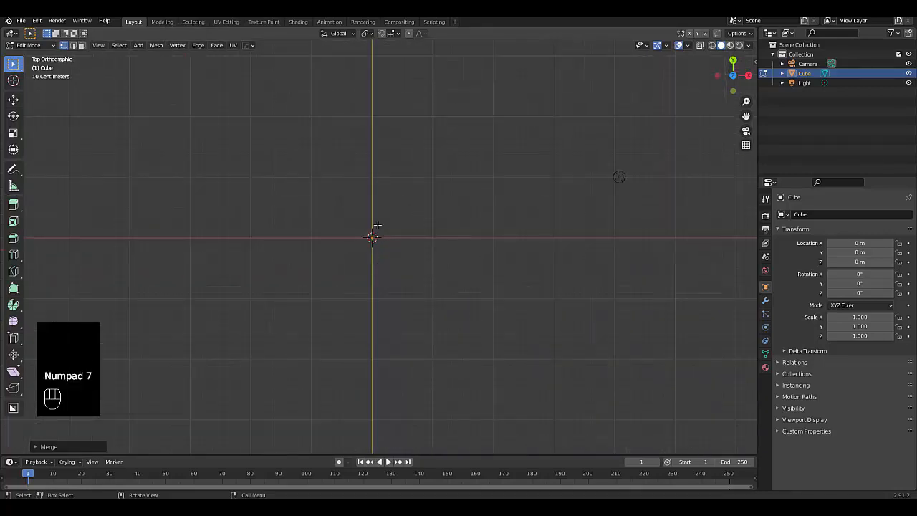
{"action": "key", "text": "shift+a"}
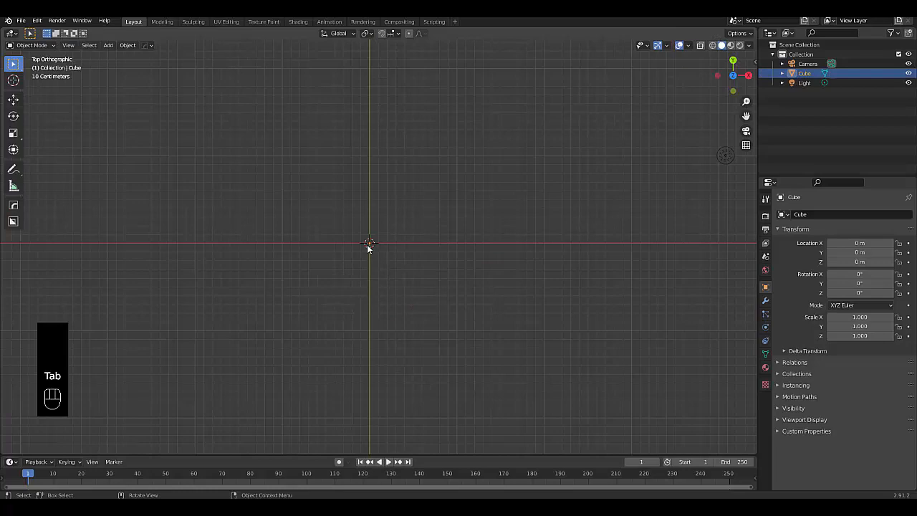
Step: Add the skirting-board profiles JPG from the Desktop as a reference image empty
{"action": "key", "text": "shift+a"}
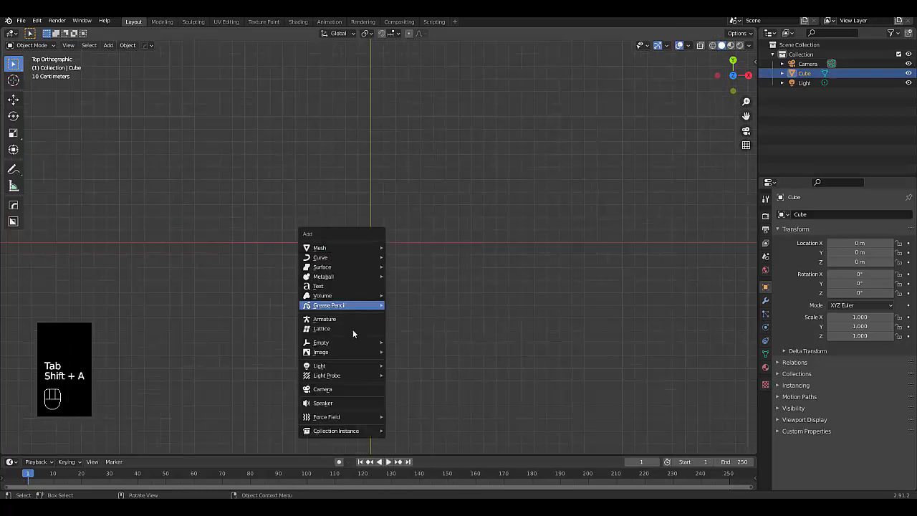
{"action": "left_click", "coordinate": [321, 352]}
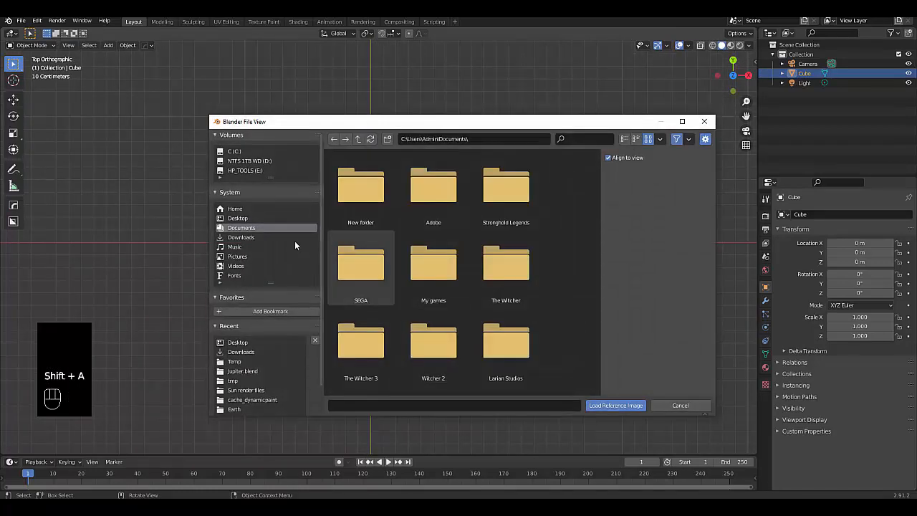
{"action": "left_click", "coordinate": [238, 218]}
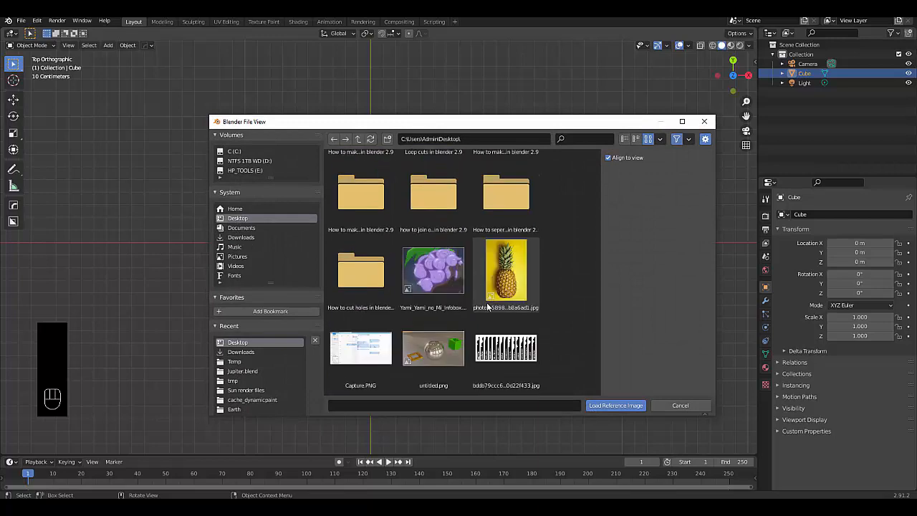
{"action": "left_click", "coordinate": [506, 349]}
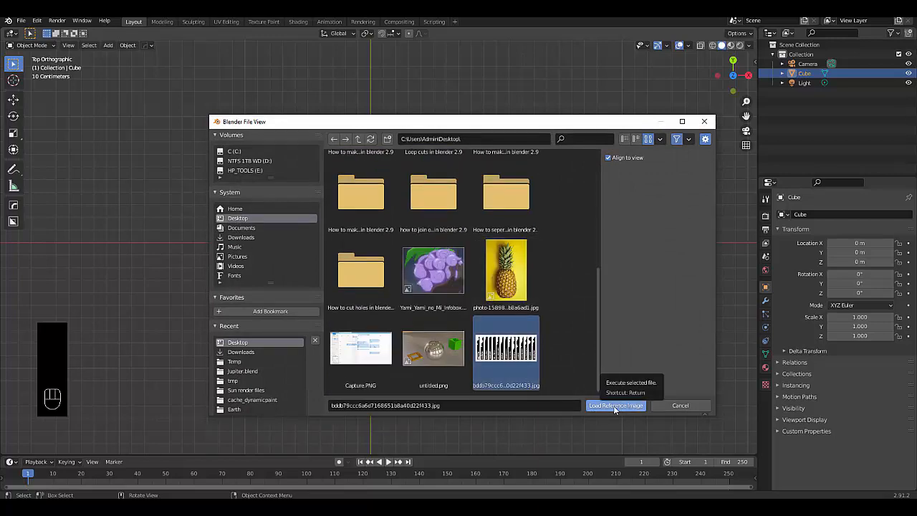
{"action": "left_click", "coordinate": [615, 404]}
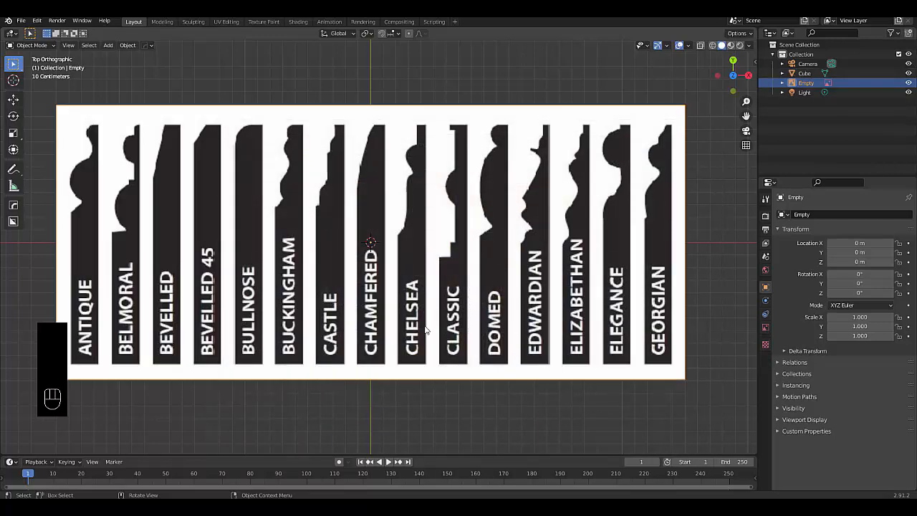
{"action": "key", "text": "g"}
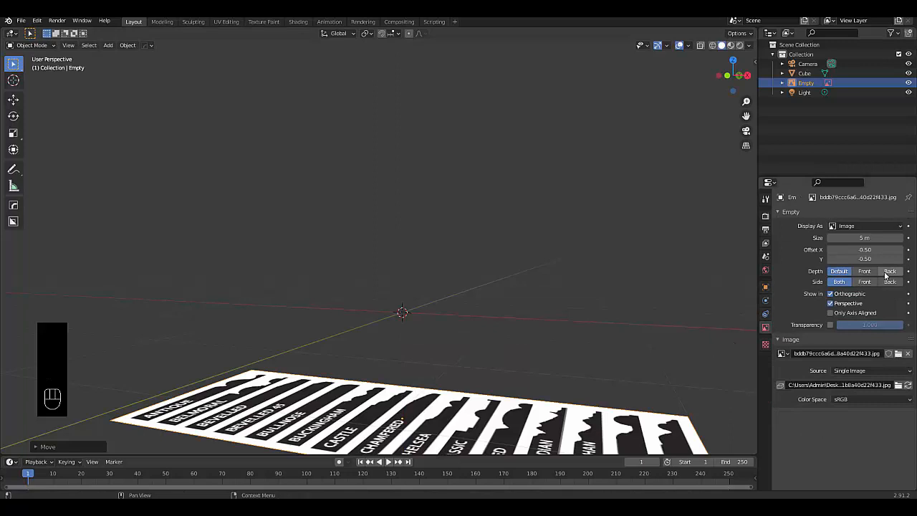
Step: Set the reference image to draw behind objects with transparency, then reselect the collapsed cube
{"action": "left_click", "coordinate": [889, 271]}
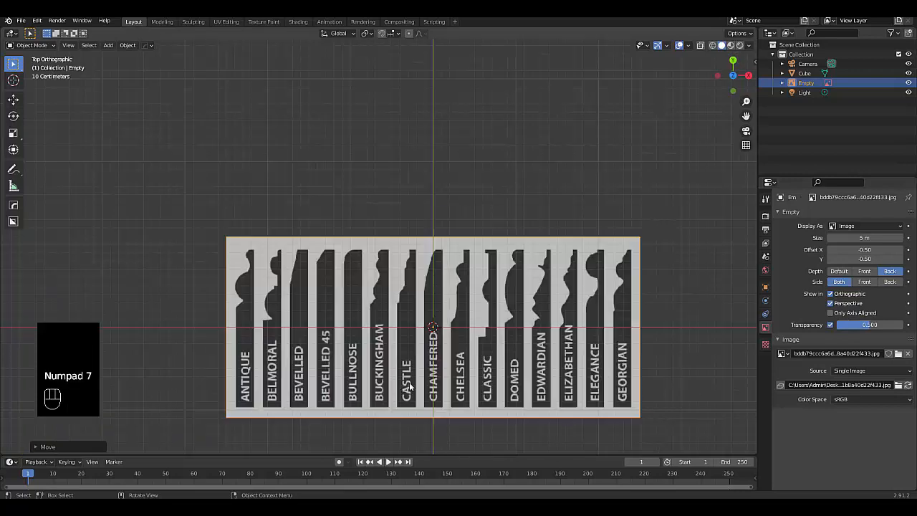
{"action": "left_click", "coordinate": [893, 33]}
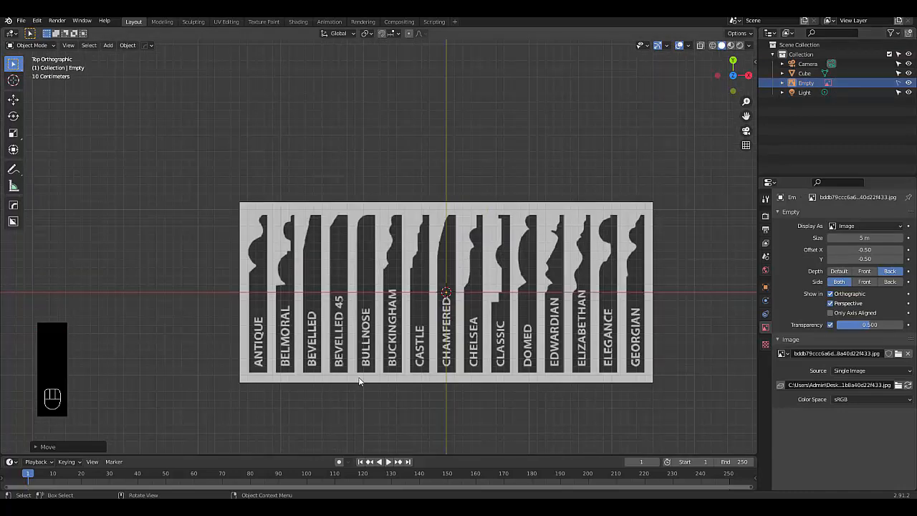
{"action": "mouse_move", "coordinate": [462, 300]}
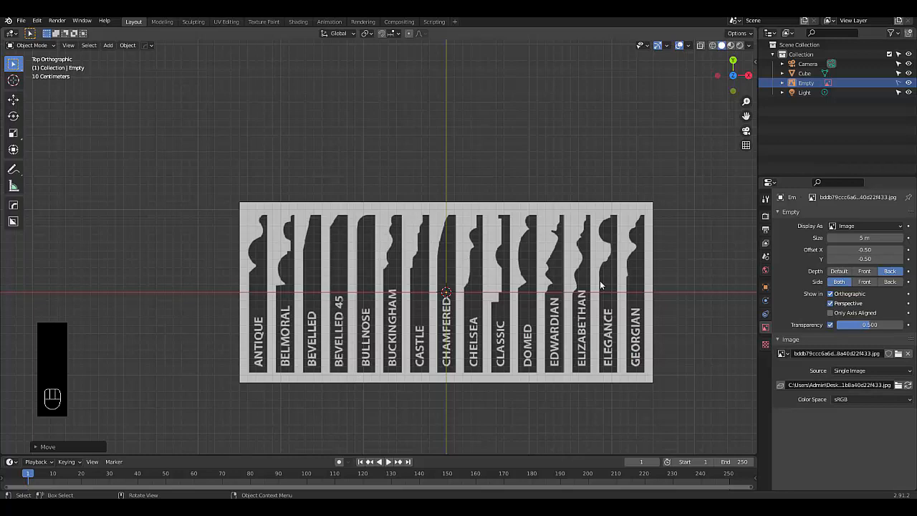
{"action": "mouse_move", "coordinate": [450, 333]}
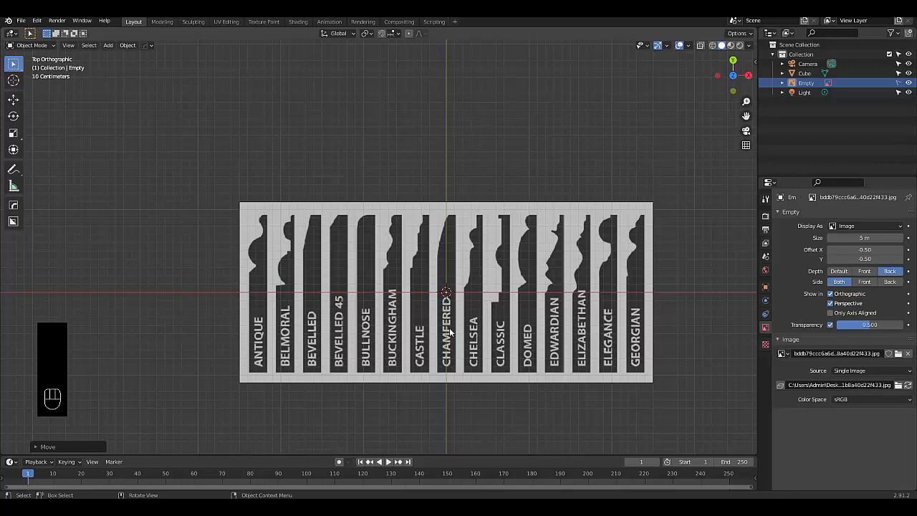
{"action": "scroll", "scroll_direction": "up", "scroll_amount": 3}
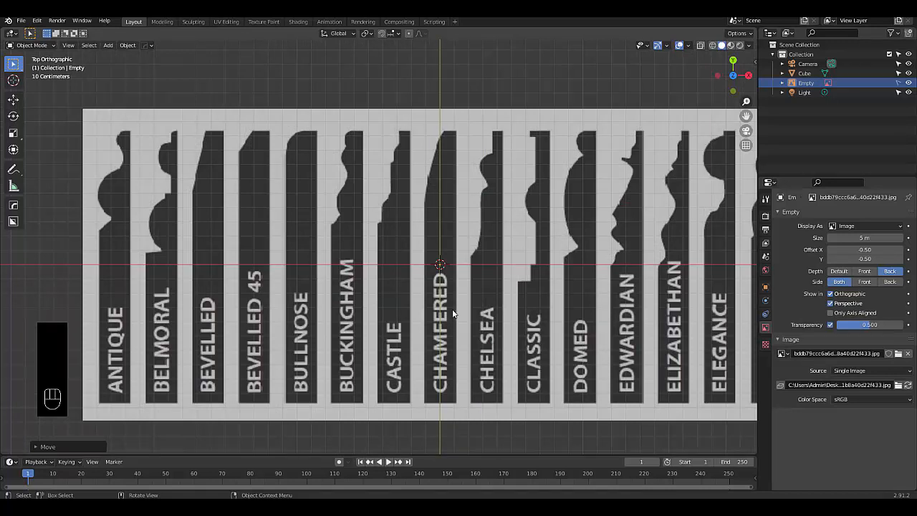
{"action": "mouse_move", "coordinate": [470, 248]}
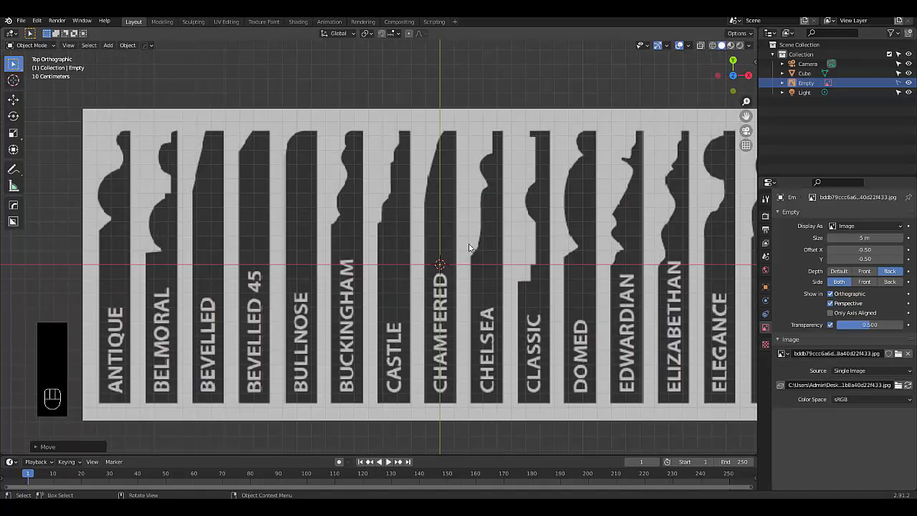
{"action": "mouse_move", "coordinate": [435, 299]}
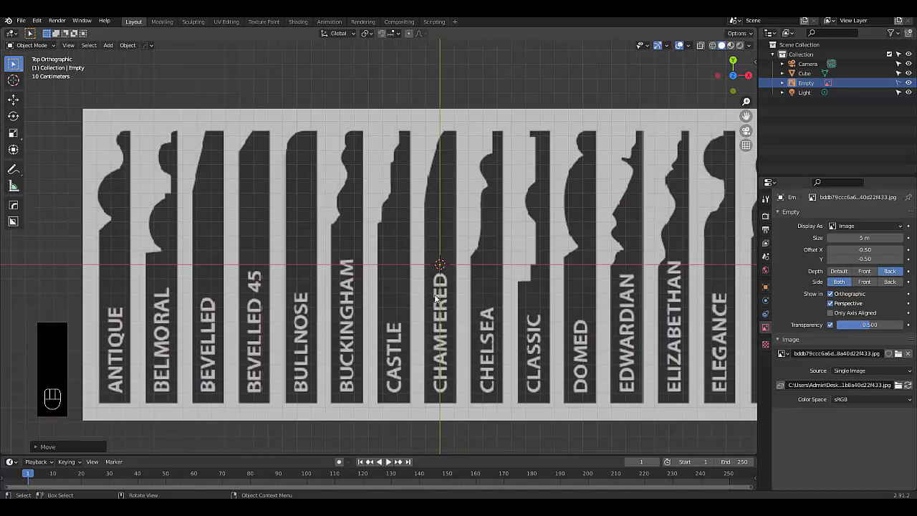
{"action": "left_click", "coordinate": [806, 73]}
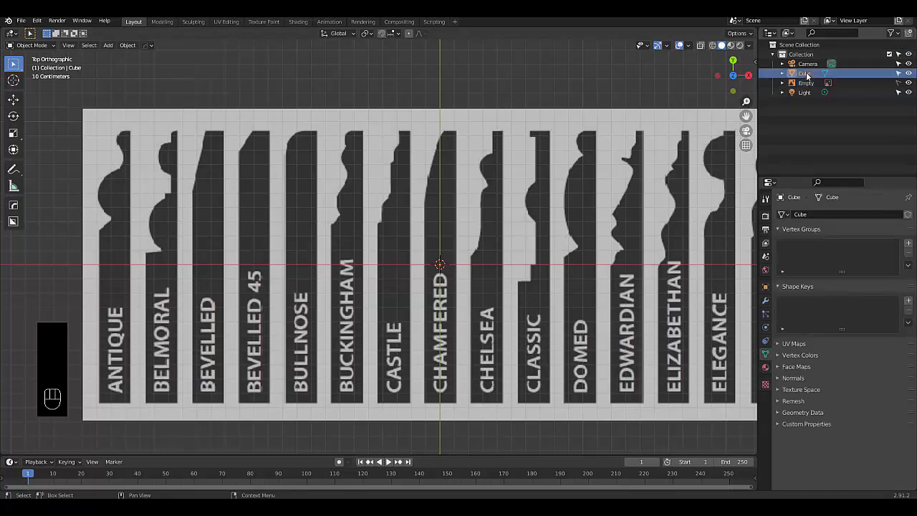
Step: Place the single vertex on the Chelsea profile and extrude the first points along its outline
{"action": "key", "text": "g"}
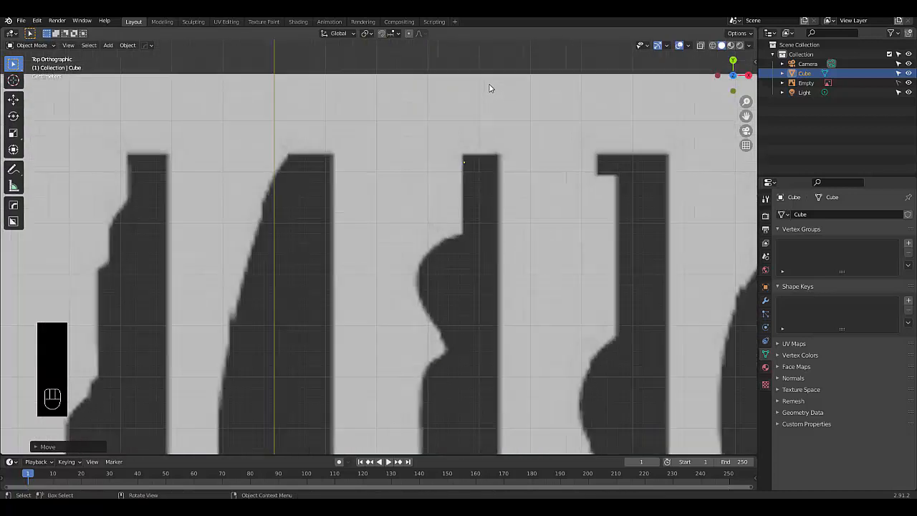
{"action": "key", "text": "g"}
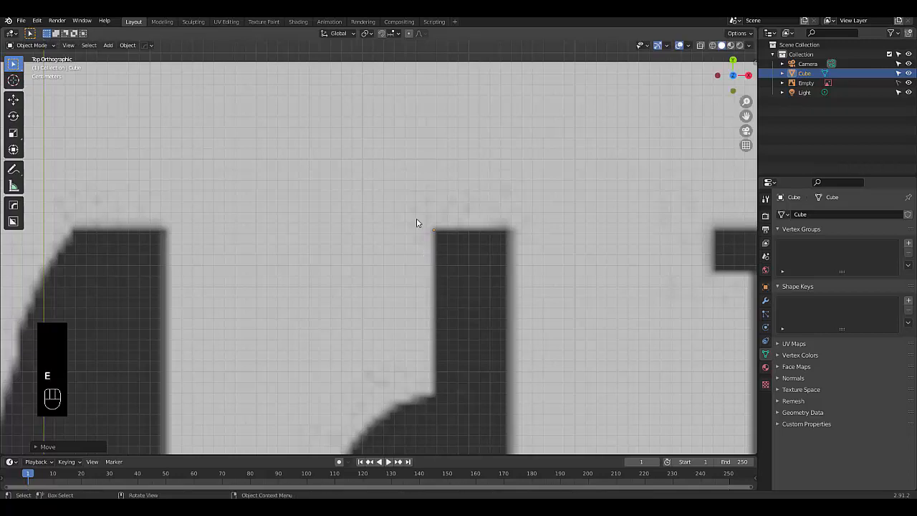
{"action": "key", "text": "Tab"}
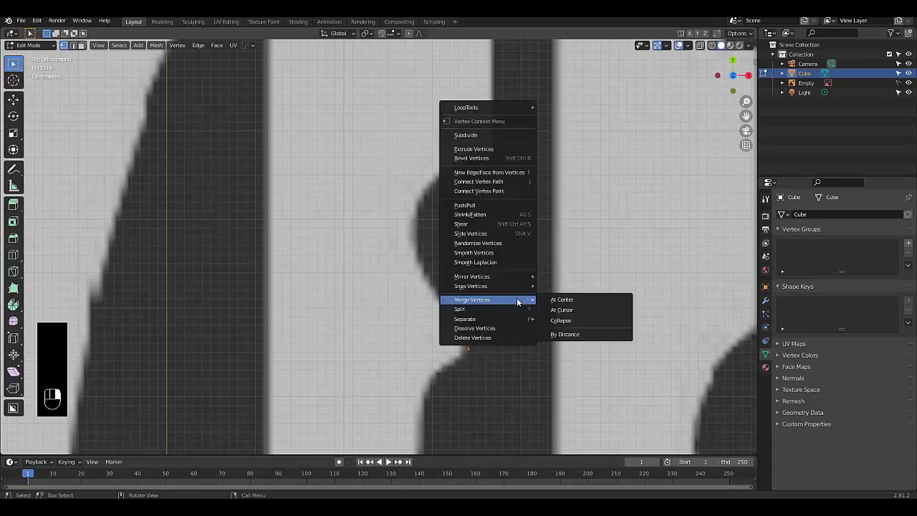
Step: Subdivide the edge across the main bulge and move its points onto the curved outline
{"action": "left_click", "coordinate": [466, 135]}
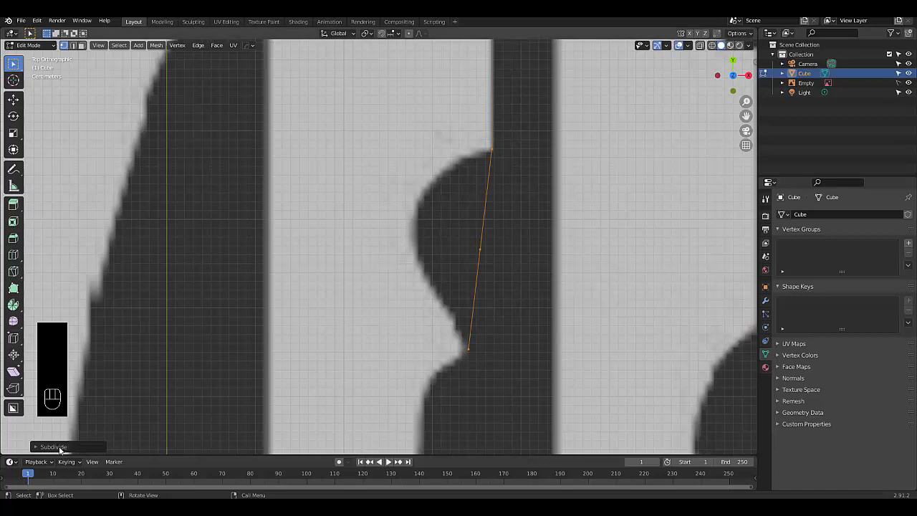
{"action": "left_click", "coordinate": [54, 448]}
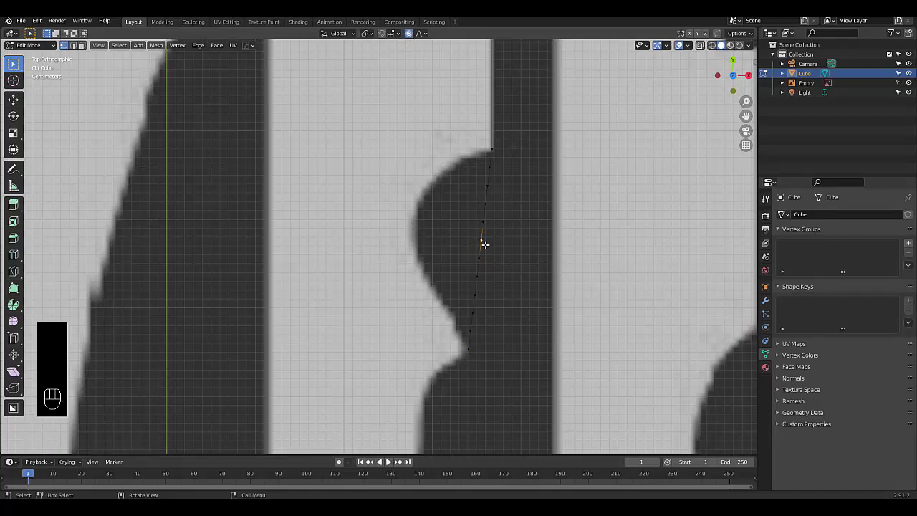
{"action": "key", "text": "g"}
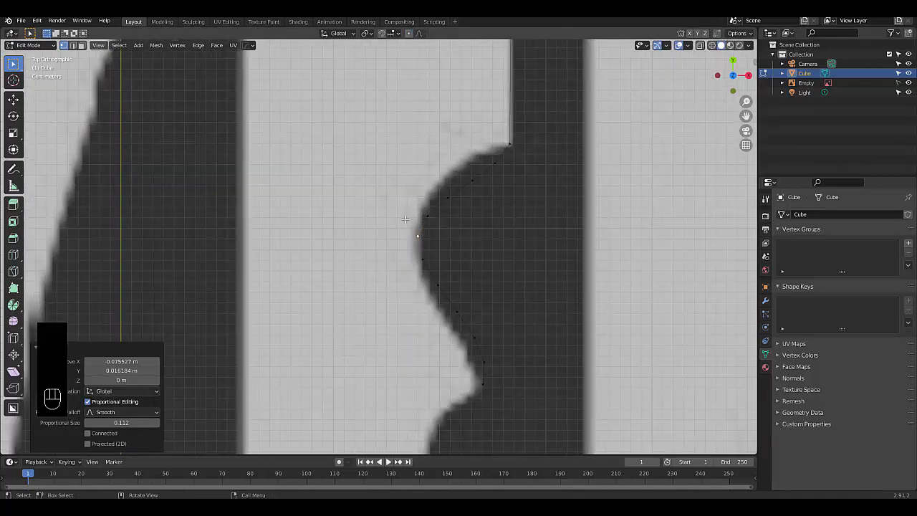
{"action": "mouse_move", "coordinate": [470, 341]}
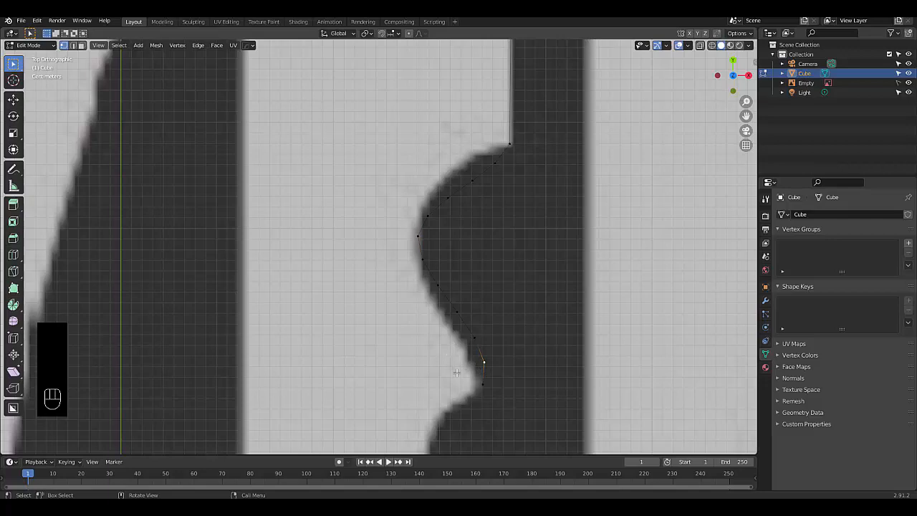
Step: Slide traced points along the lower curves and large rounded section to fit the outline
{"action": "key", "text": "g"}
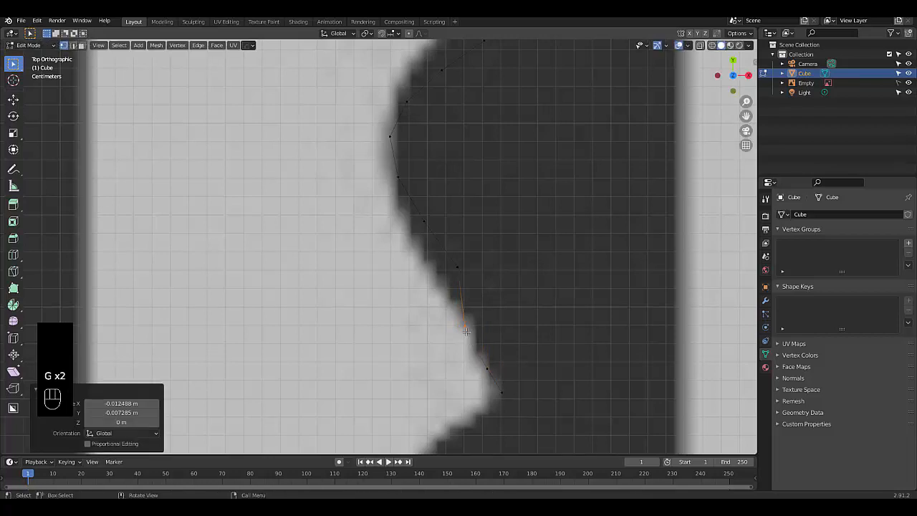
{"action": "mouse_move", "coordinate": [445, 290]}
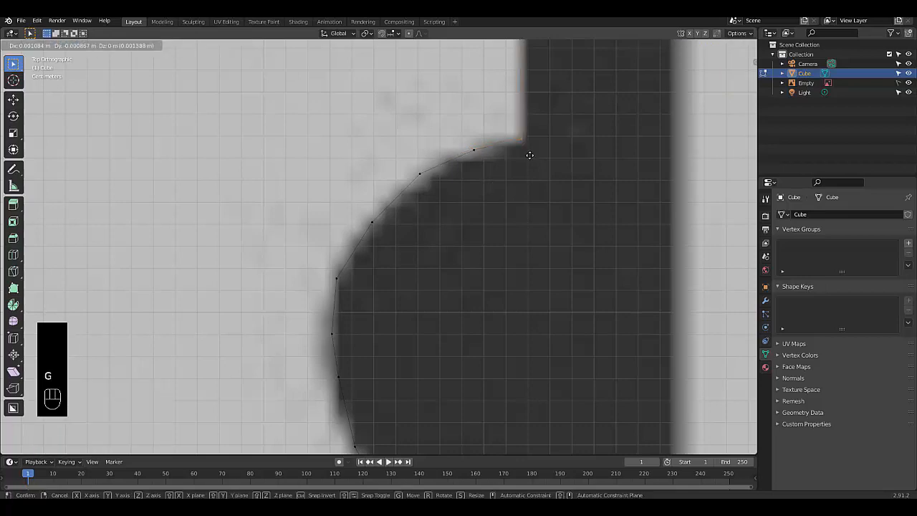
{"action": "left_click", "coordinate": [470, 201]}
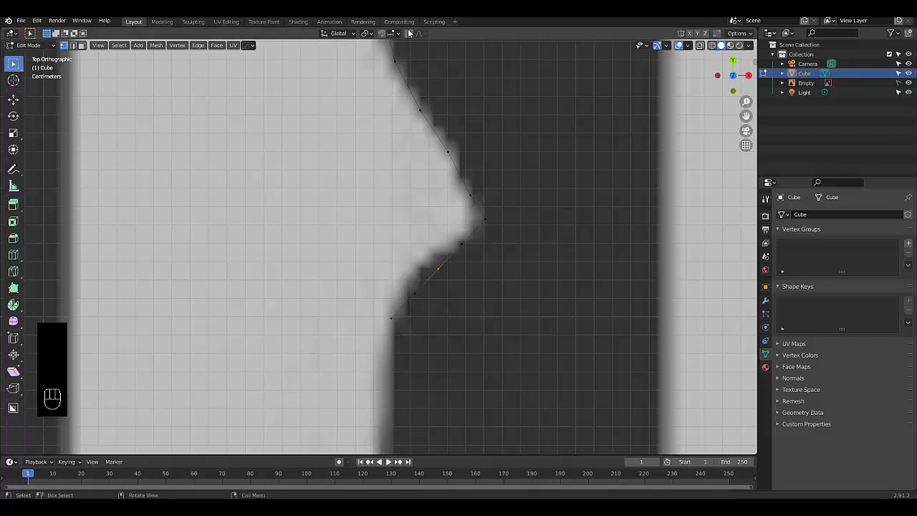
Step: Move the points around the pointed bump with proportional editing to follow the edge
{"action": "key", "text": "g"}
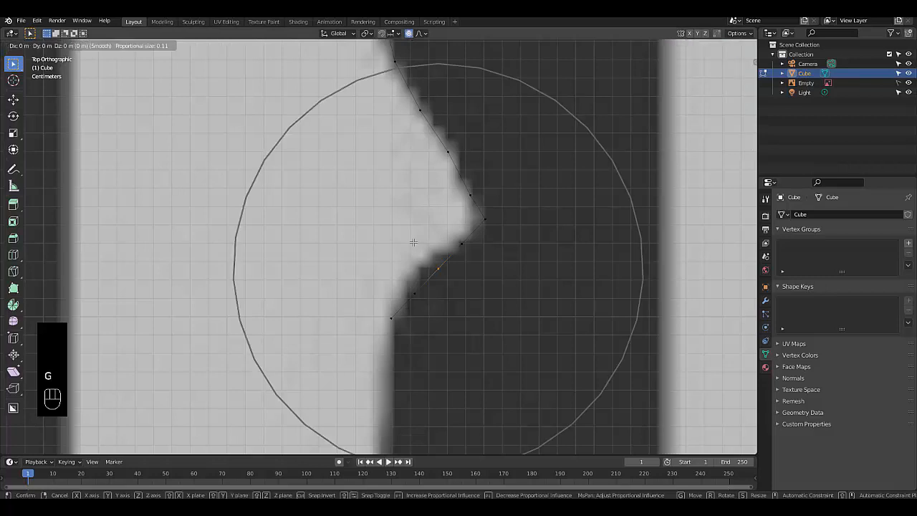
{"action": "mouse_move", "coordinate": [407, 240]}
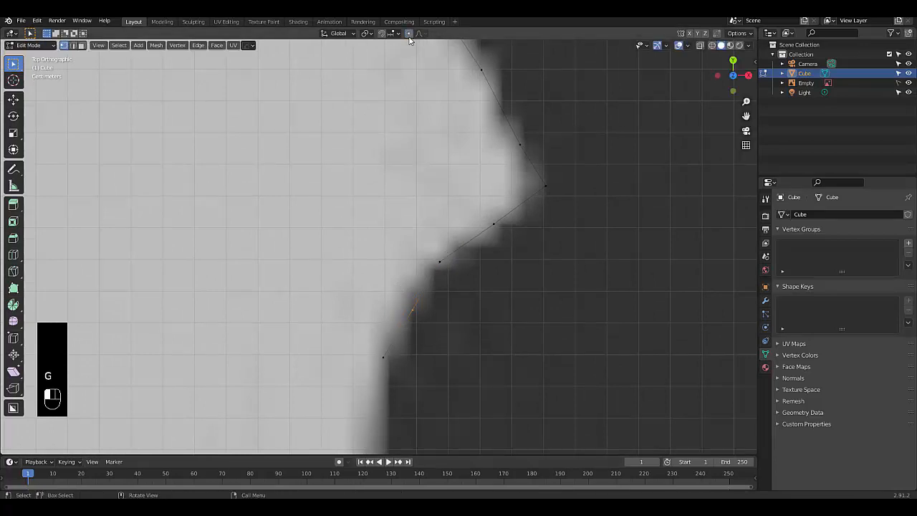
Step: Reposition the pointed bump's points, including its tip vertex, onto the profile edge
{"action": "key", "text": "g"}
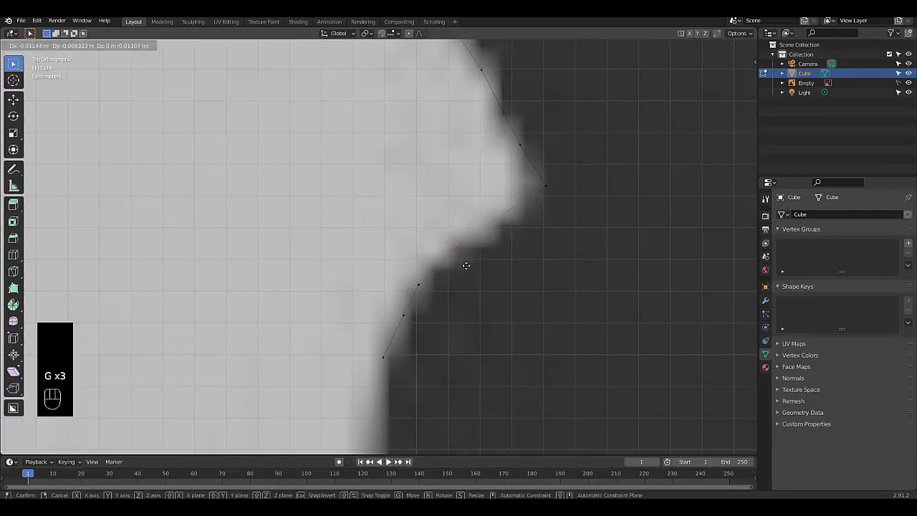
{"action": "left_click", "coordinate": [545, 200]}
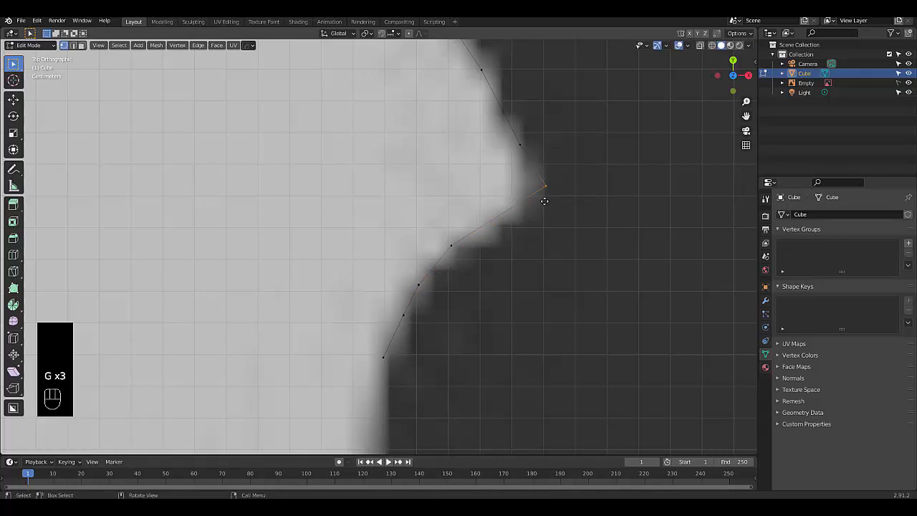
{"action": "left_click_drag", "start_coordinate": [544, 201], "coordinate": [536, 221]}
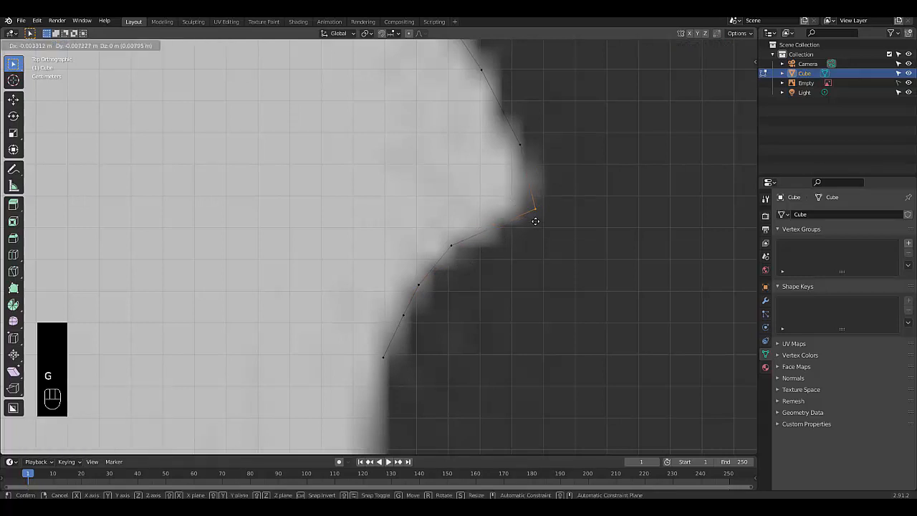
{"action": "left_click", "coordinate": [535, 221]}
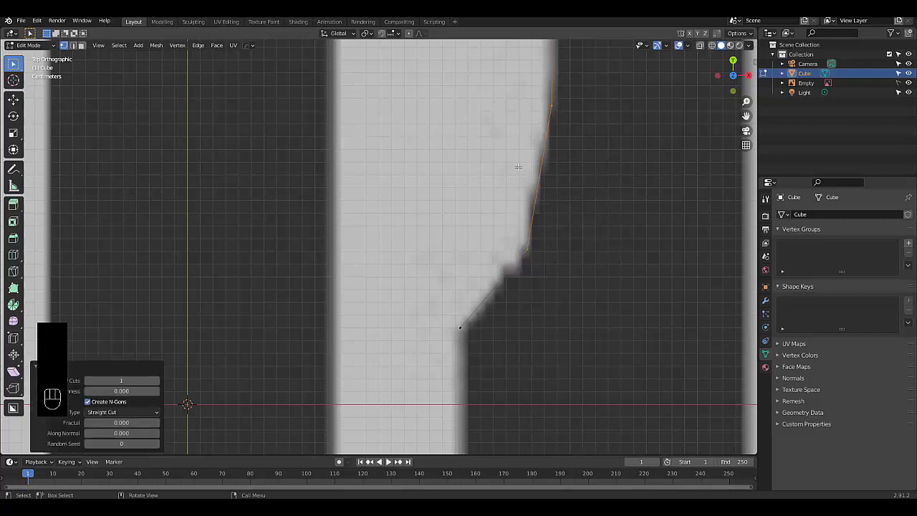
Step: Move the newly subdivided point on the long upper edge onto the outline
{"action": "key", "text": "g"}
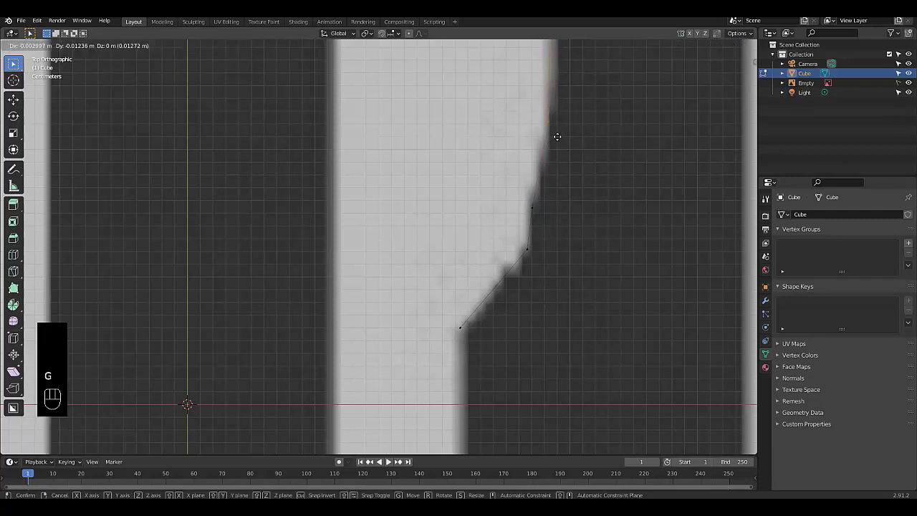
{"action": "left_click", "coordinate": [558, 138]}
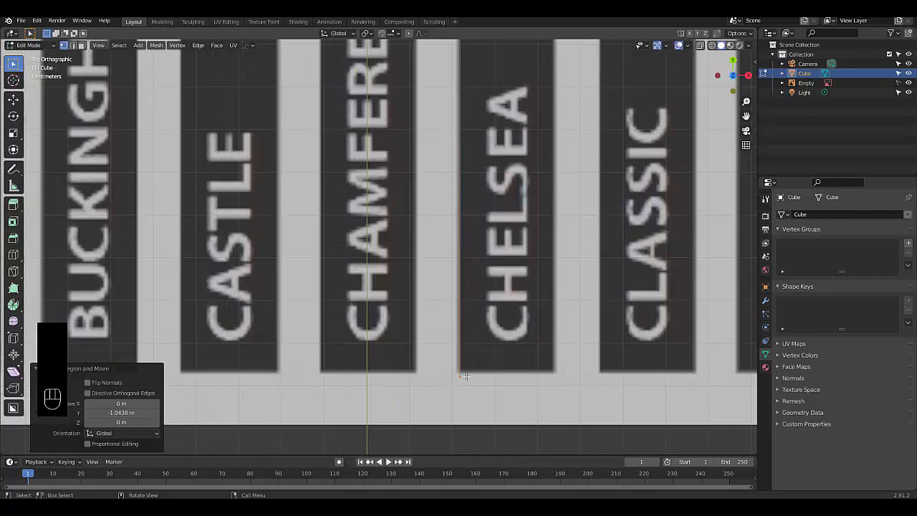
Step: Extrude the trace down the straight side to the board's base corner
{"action": "key", "text": "g"}
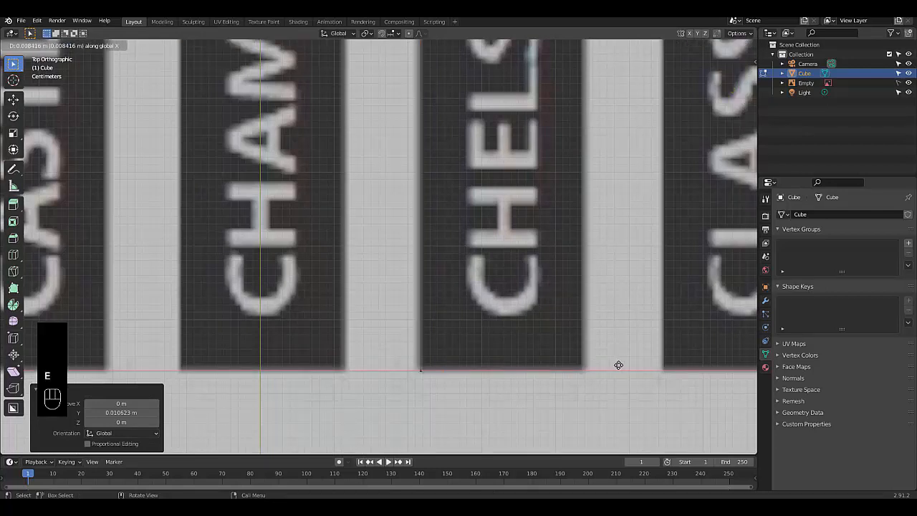
{"action": "mouse_move", "coordinate": [751, 361]}
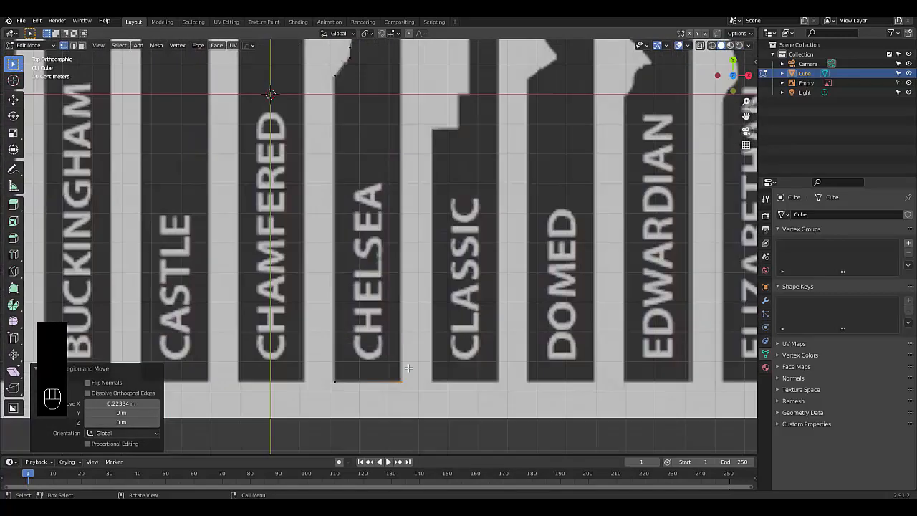
{"action": "scroll", "scroll_direction": "down", "scroll_amount": 3}
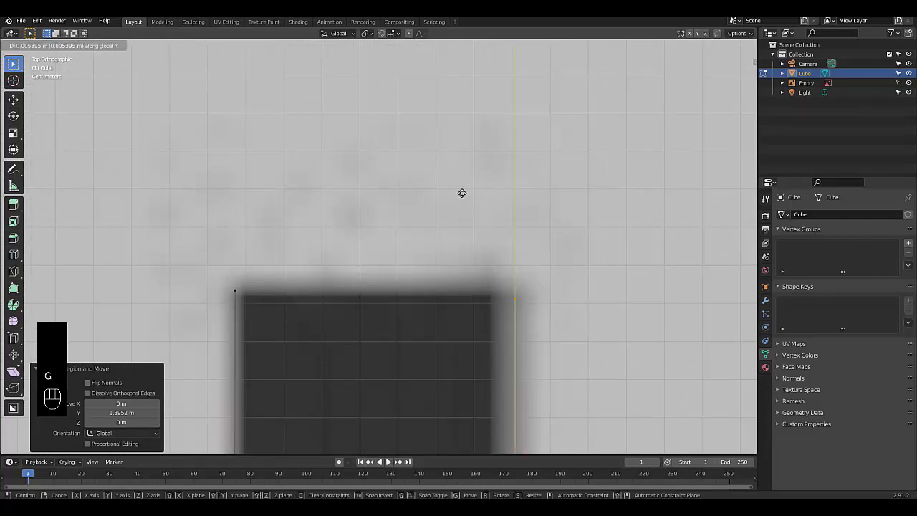
{"action": "mouse_move", "coordinate": [456, 184]}
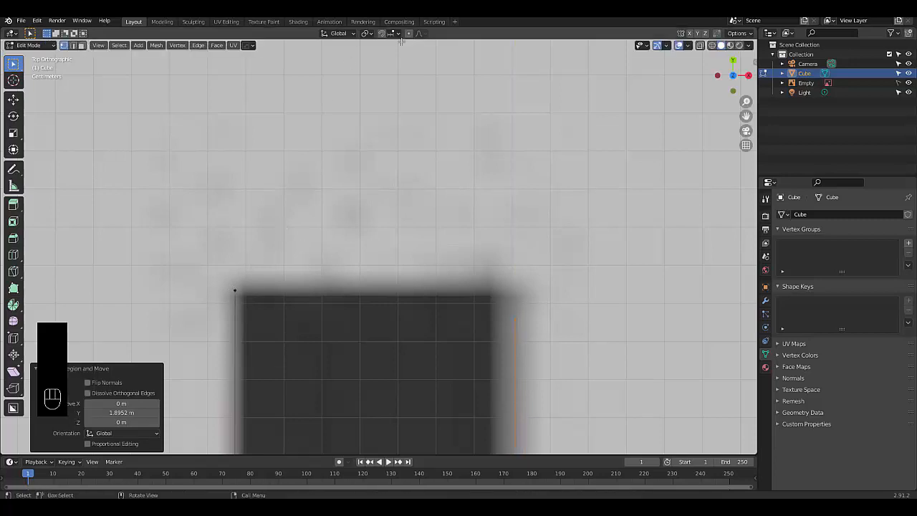
Step: Extend the trace across the board's base, join the ends into a closed face, and leave edit mode
{"action": "left_click", "coordinate": [392, 34]}
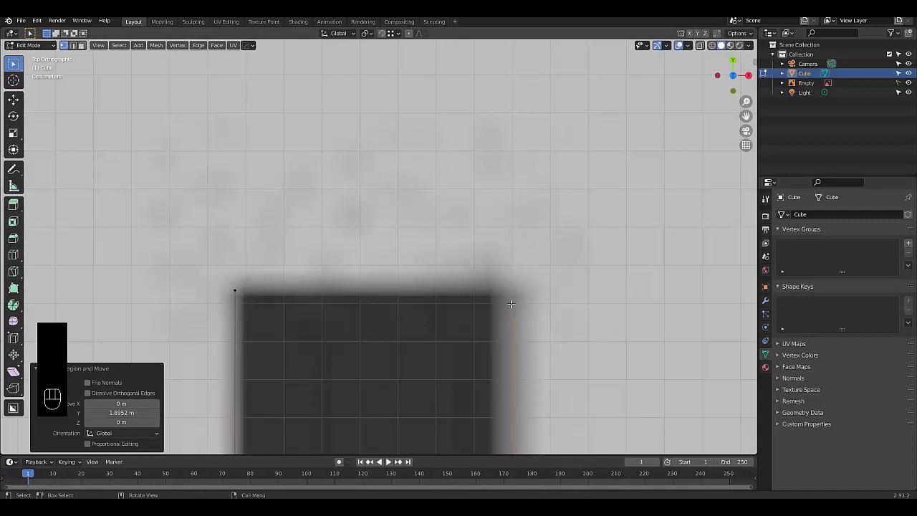
{"action": "key", "text": "g"}
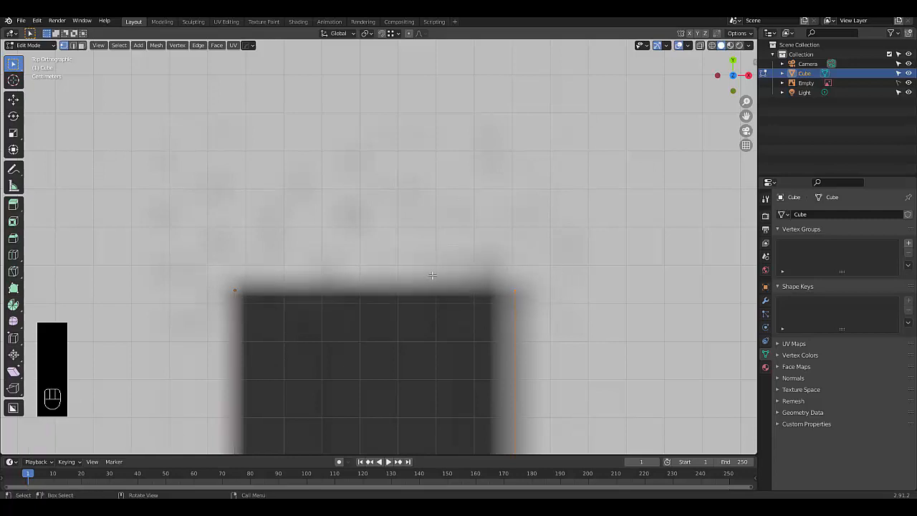
{"action": "key", "text": "f"}
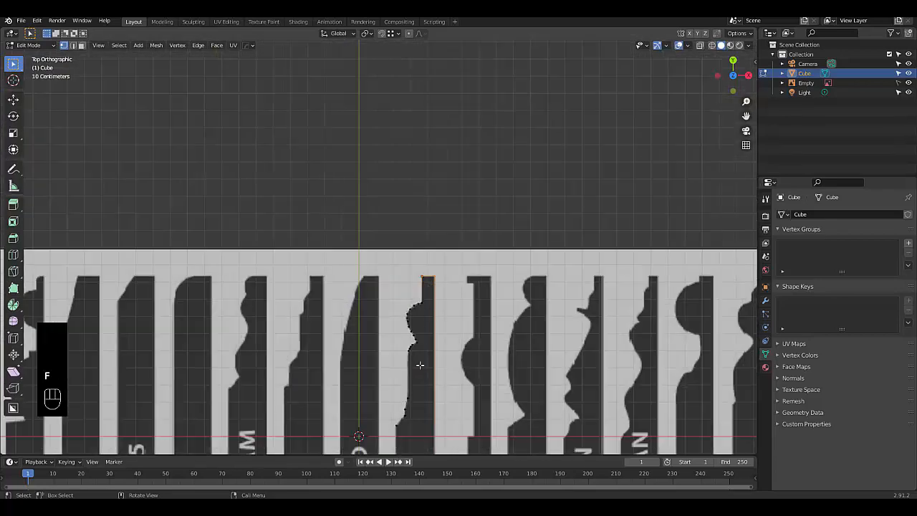
{"action": "key", "text": "Tab"}
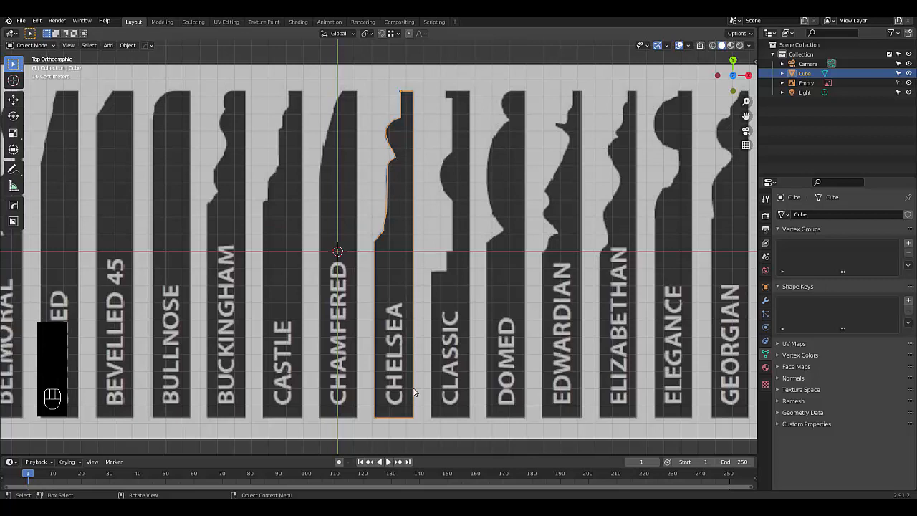
{"action": "mouse_move", "coordinate": [350, 238]}
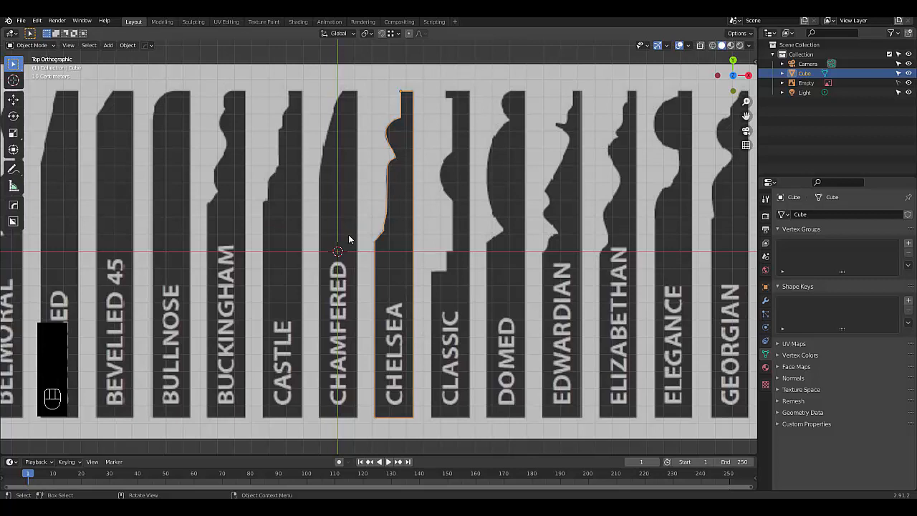
Step: Convert the selected traced Chelsea profile into a curve object via Object > Convert To
{"action": "left_click", "coordinate": [127, 44]}
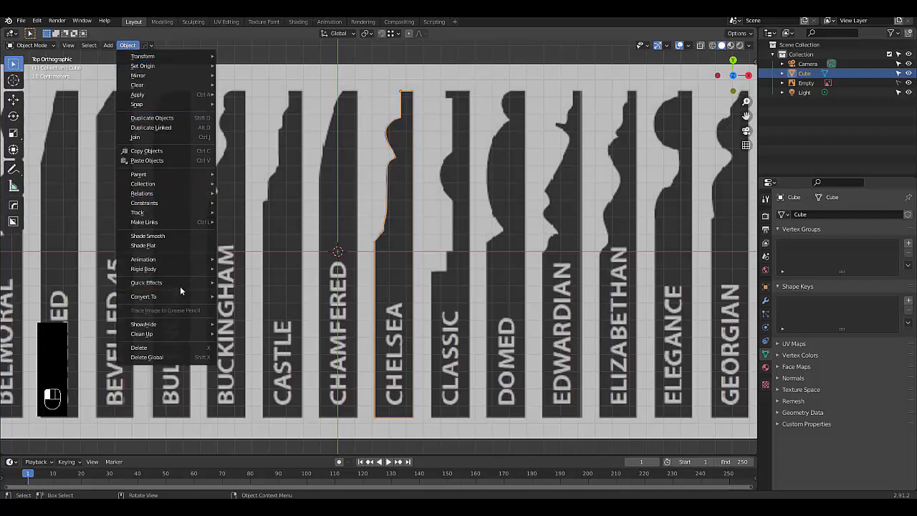
{"action": "mouse_move", "coordinate": [143, 297]}
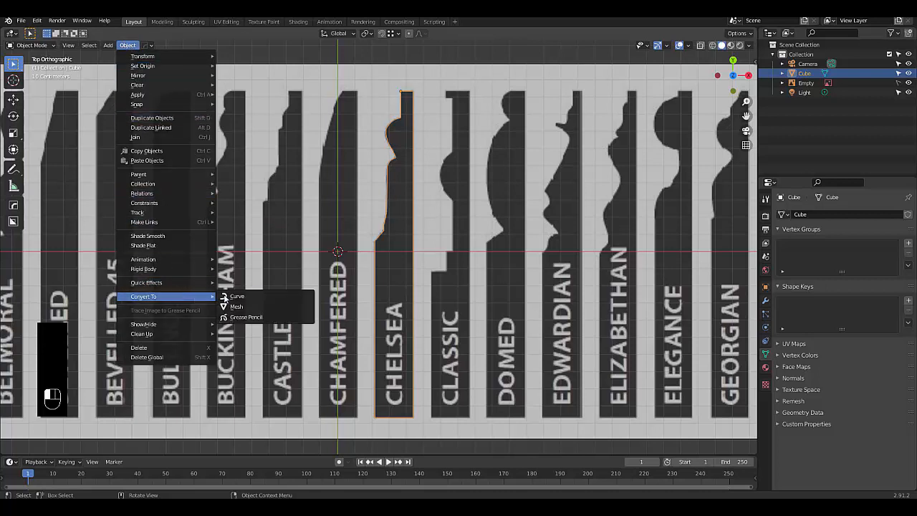
{"action": "left_click", "coordinate": [238, 295]}
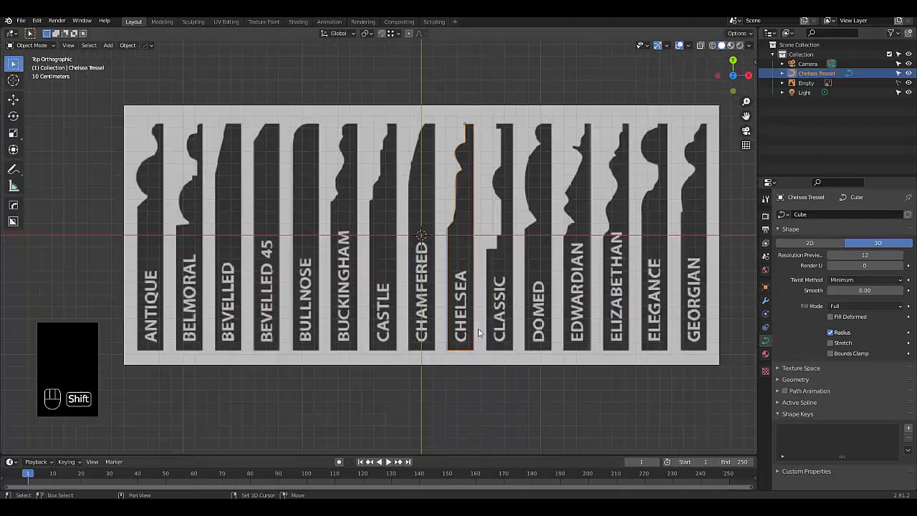
Step: Add a Bezier curve for the path, rotate its points 90° and delete the originals in Edit Mode
{"action": "key", "text": "shift+a"}
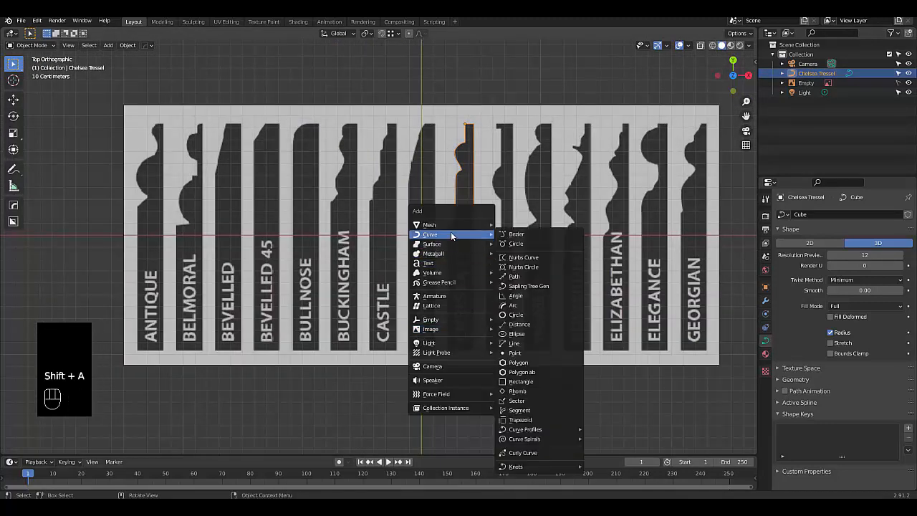
{"action": "mouse_move", "coordinate": [516, 234]}
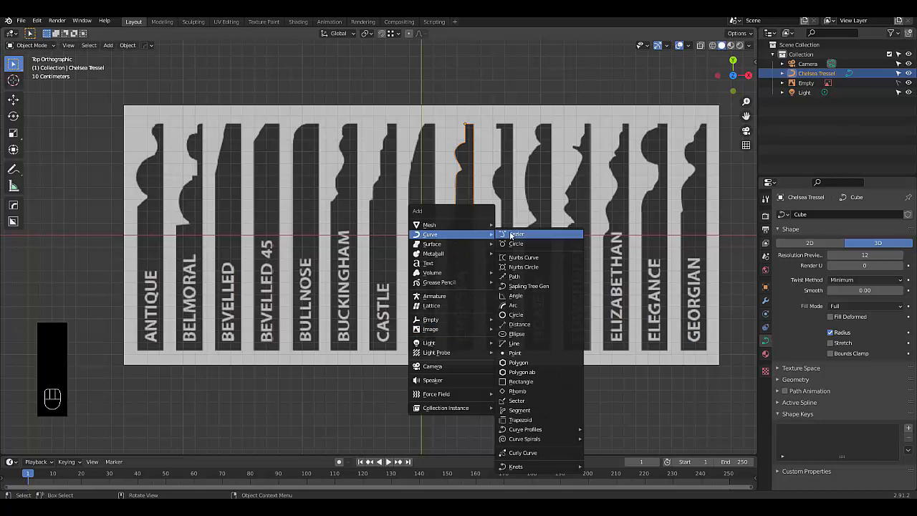
{"action": "left_click", "coordinate": [516, 235]}
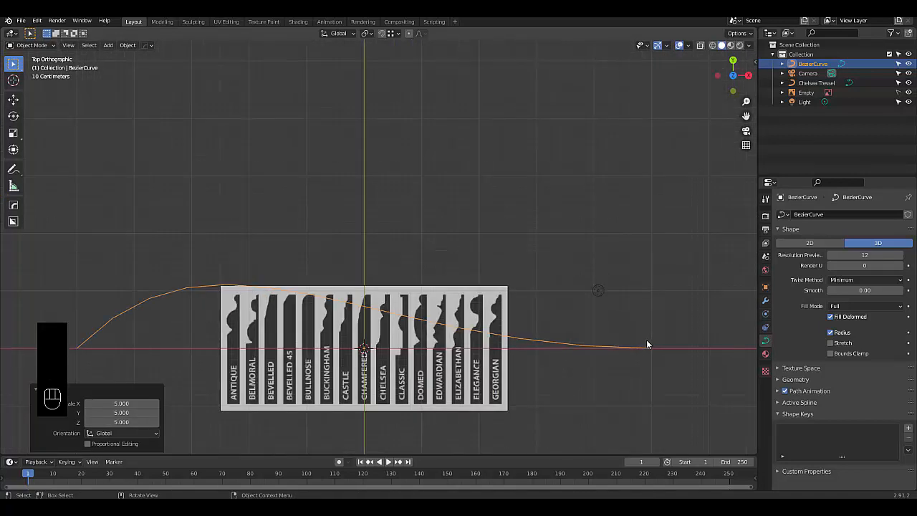
{"action": "key", "text": "Tab"}
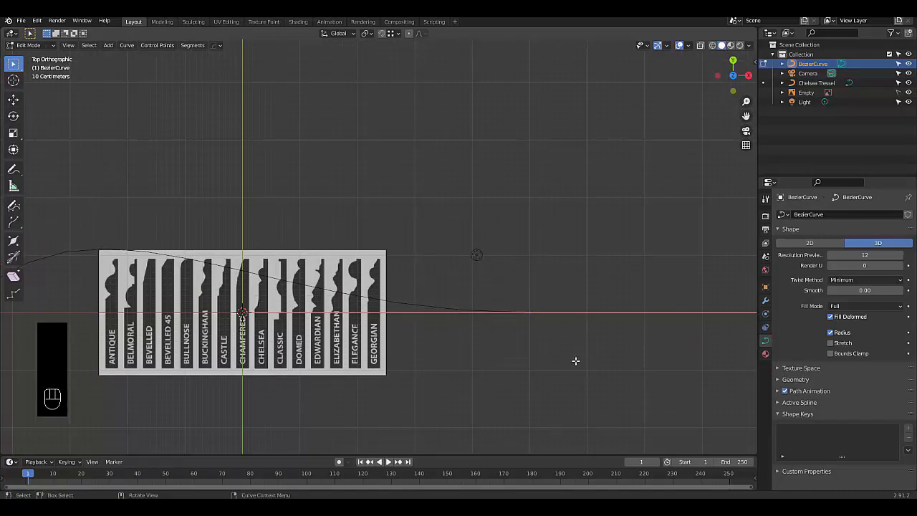
{"action": "key", "text": "e"}
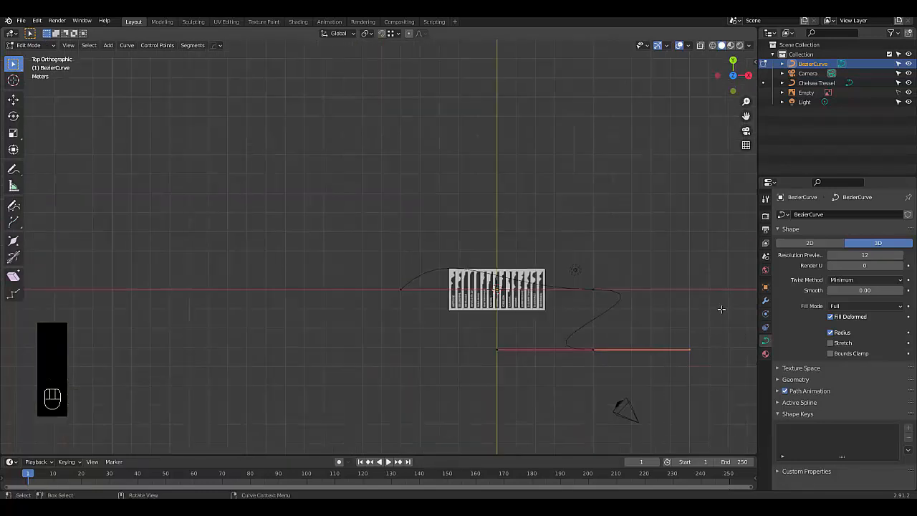
{"action": "key", "text": "r"}
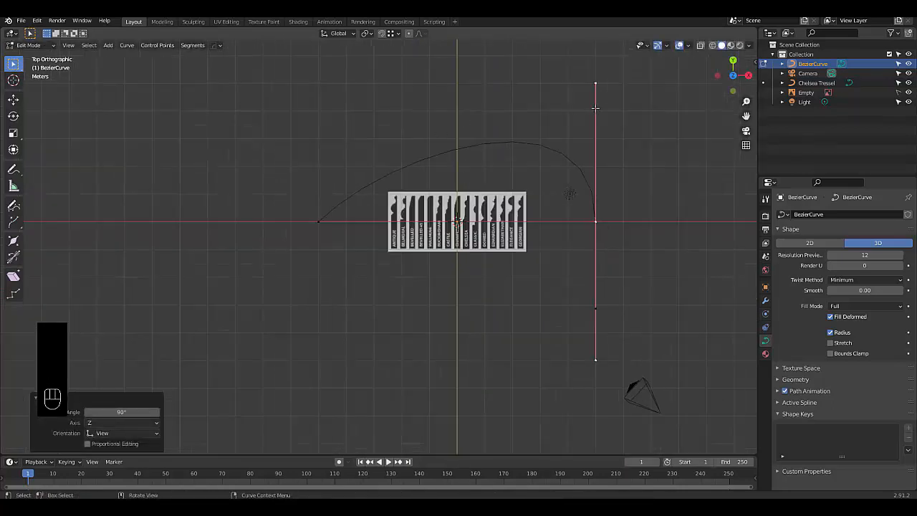
{"action": "key", "text": "r"}
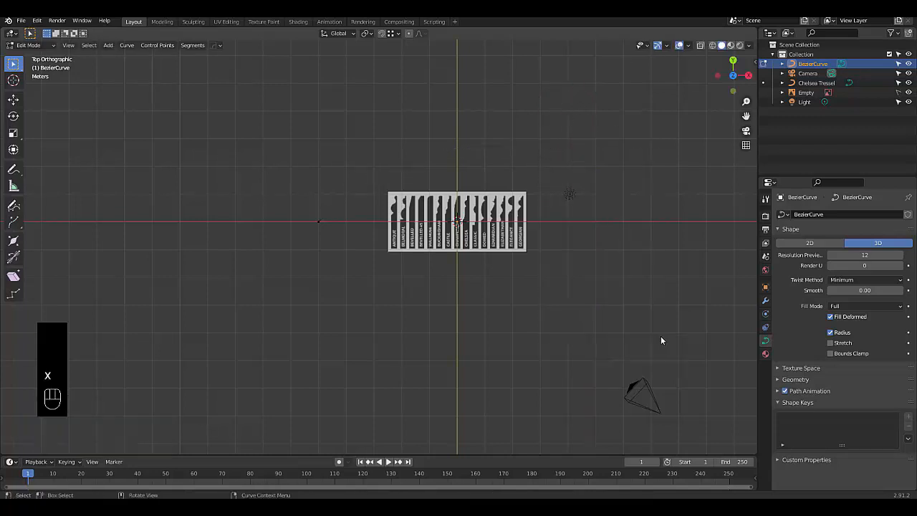
Step: Extrude and subdivide curve points into a straight-segment room outline, then return to Object Mode
{"action": "key", "text": "shift+a"}
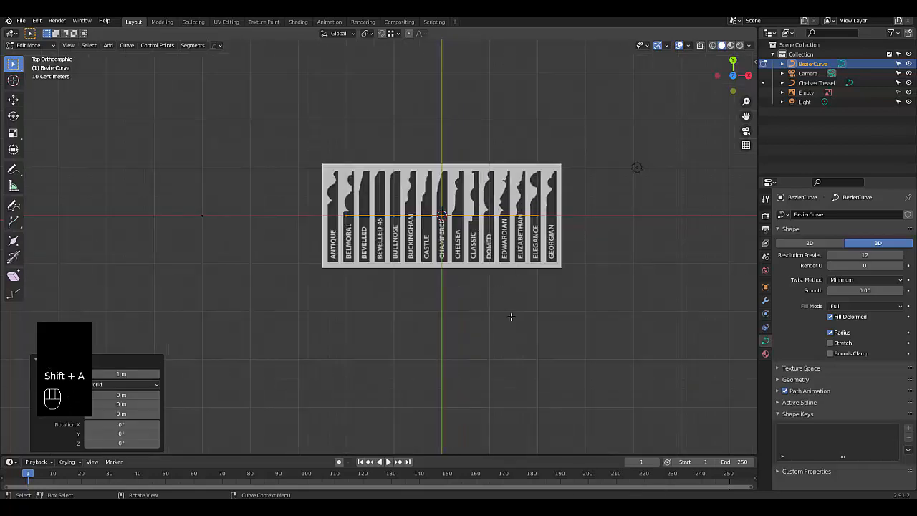
{"action": "key", "text": "s"}
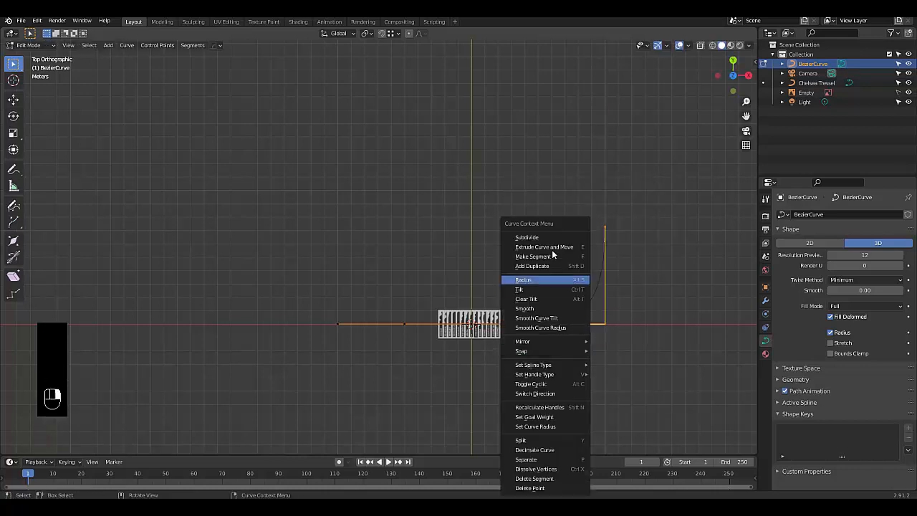
{"action": "left_click", "coordinate": [527, 238]}
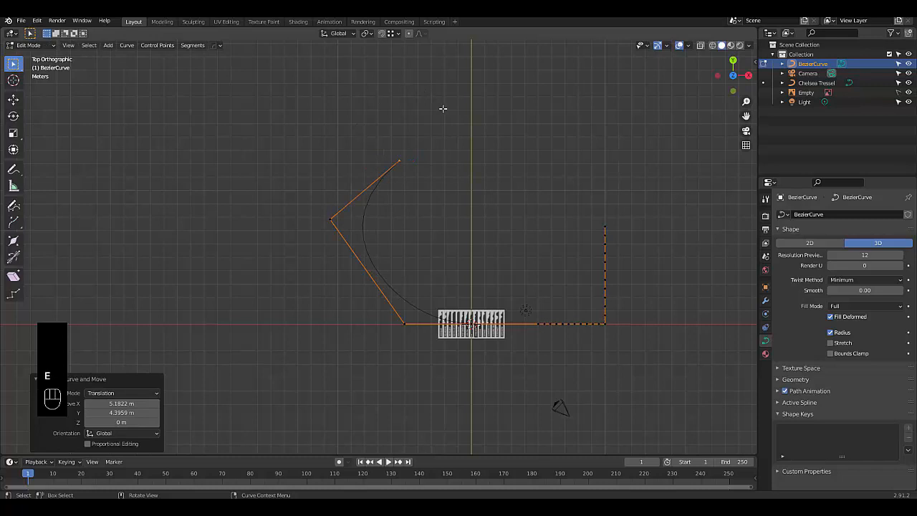
{"action": "mouse_move", "coordinate": [418, 163]}
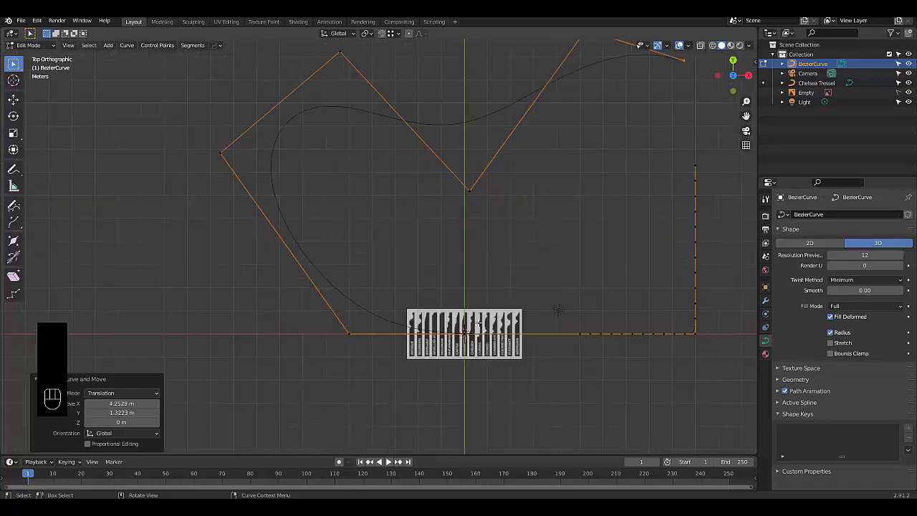
{"action": "key", "text": "Tab"}
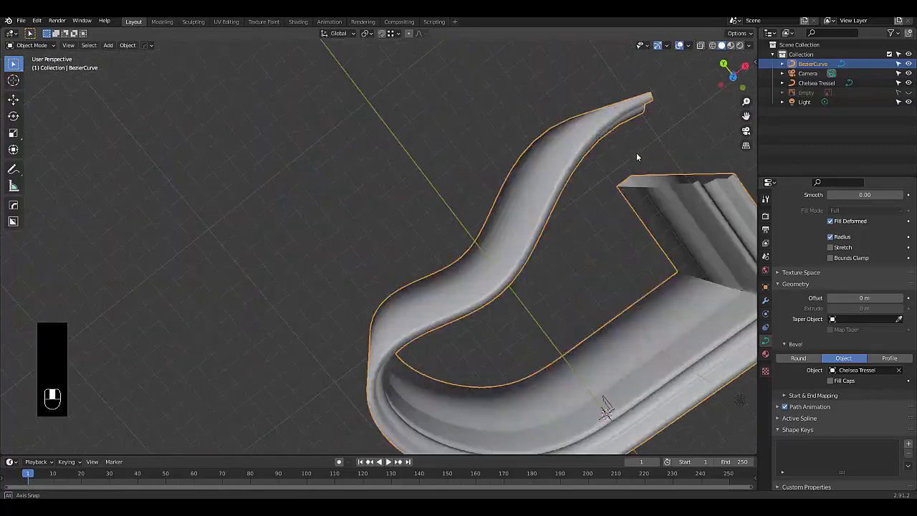
Step: Orbit to inspect the swept skirting board and re-enter Edit Mode on the path
{"action": "left_click_drag", "start_coordinate": [638, 156], "coordinate": [580, 215]}
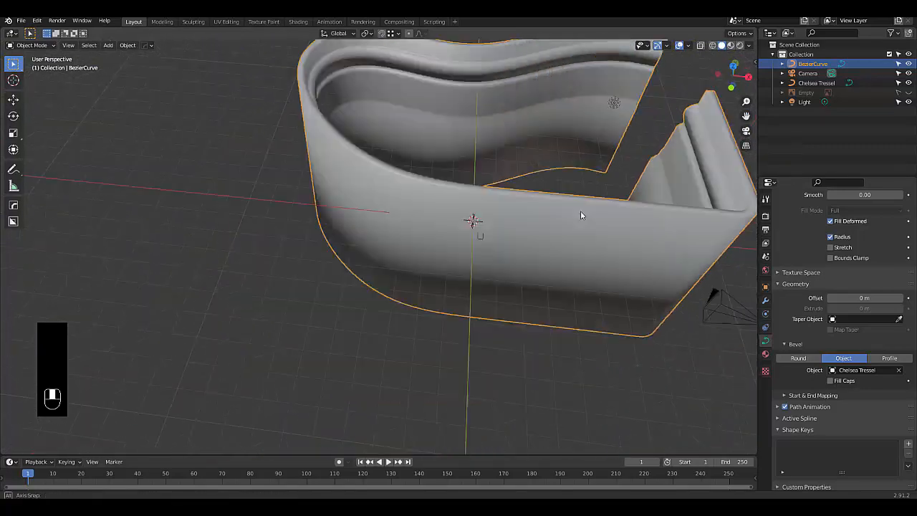
{"action": "left_click_drag", "start_coordinate": [581, 215], "coordinate": [530, 126]}
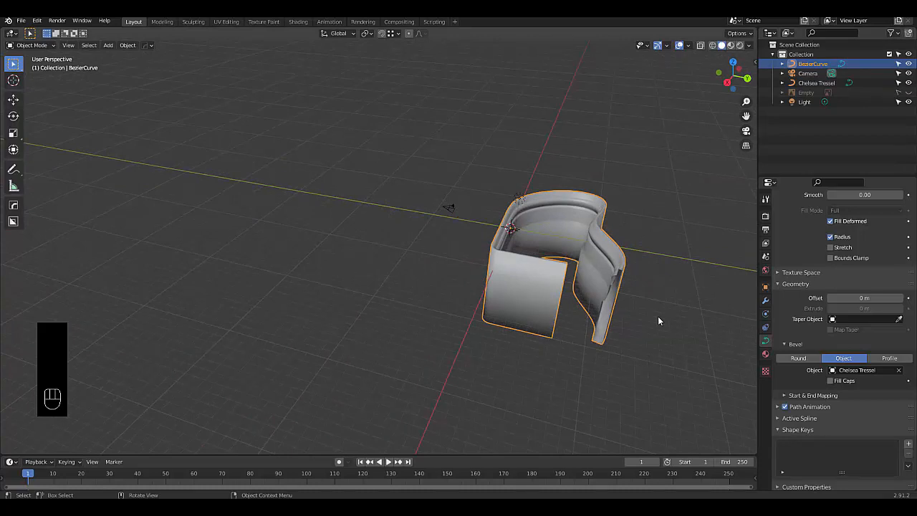
{"action": "key", "text": "Tab"}
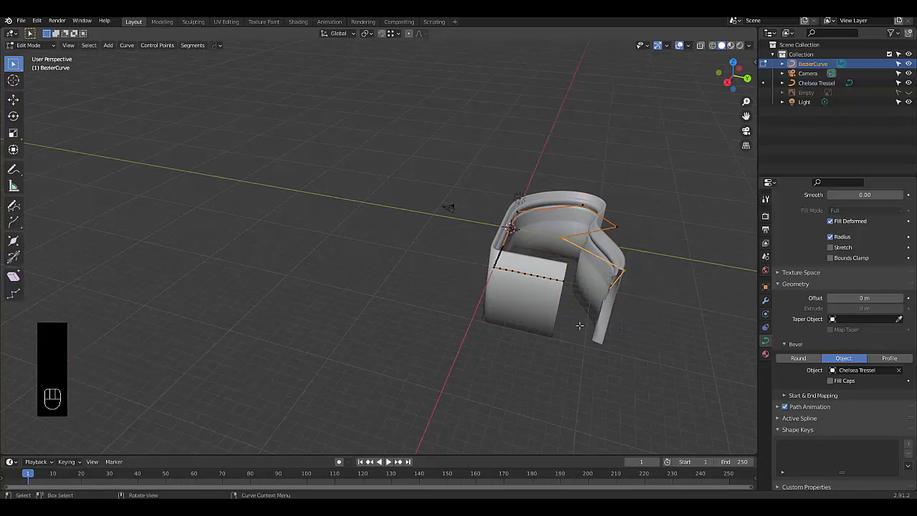
Step: Move selected path points with G to bend the skirting board into a curving layout
{"action": "key", "text": "g"}
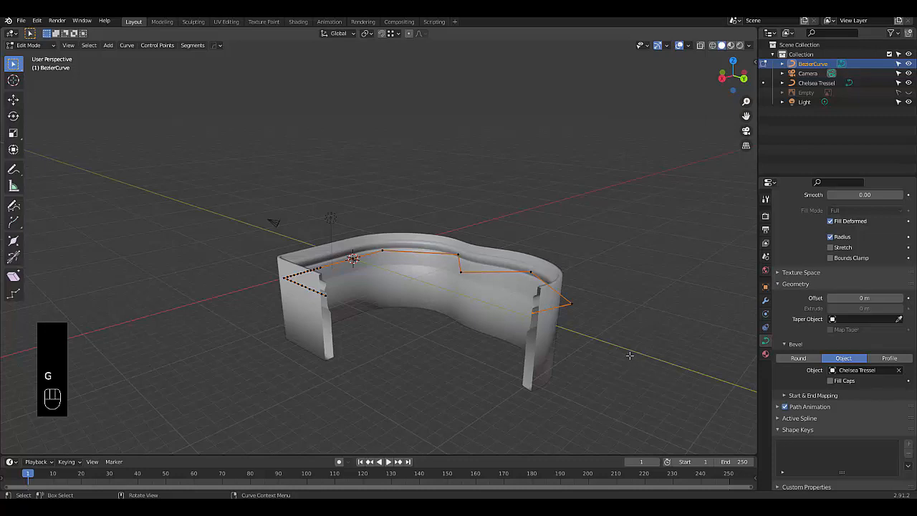
{"action": "key", "text": "g"}
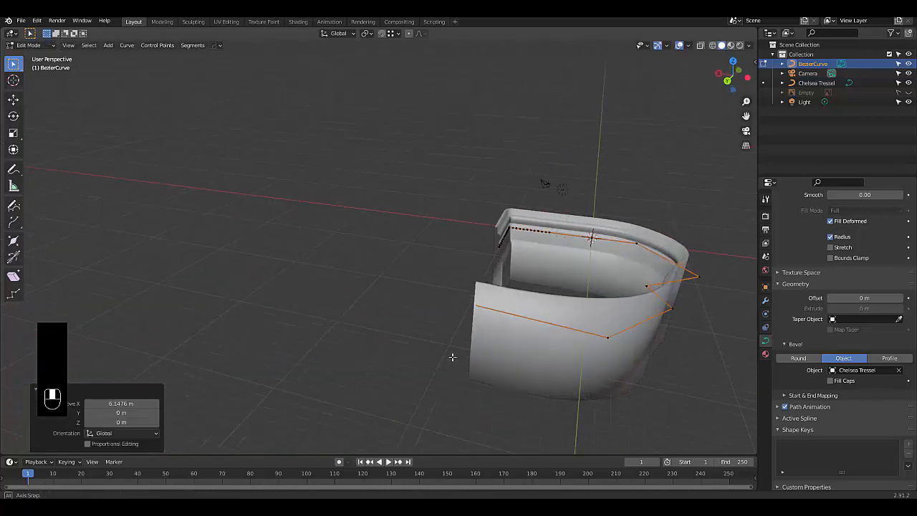
{"action": "left_click_drag", "start_coordinate": [452, 358], "coordinate": [613, 284]}
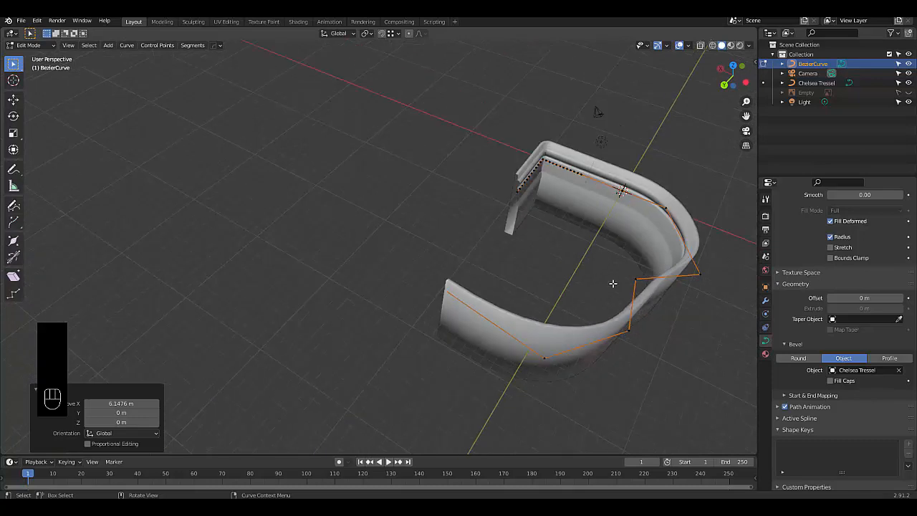